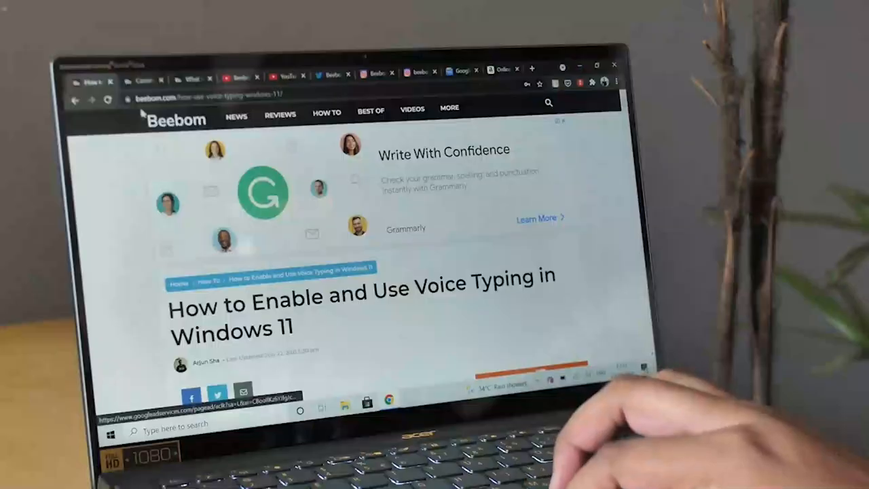
scroll(down, 3)
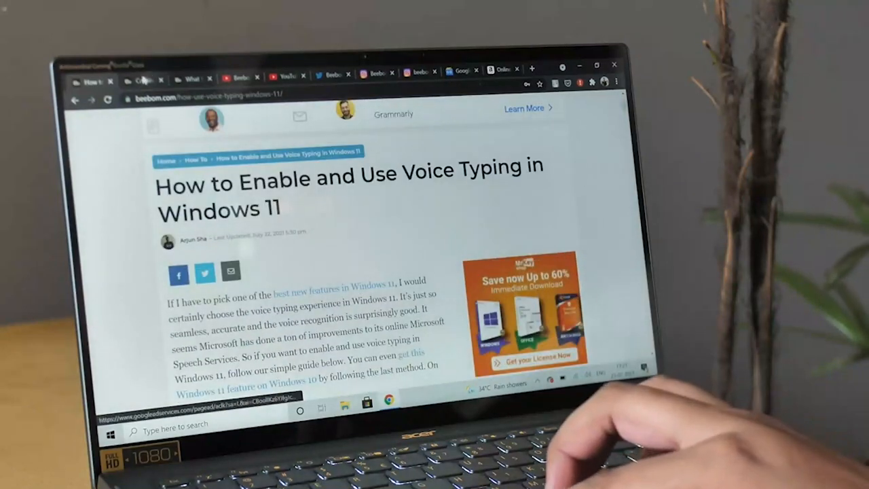
click(192, 77)
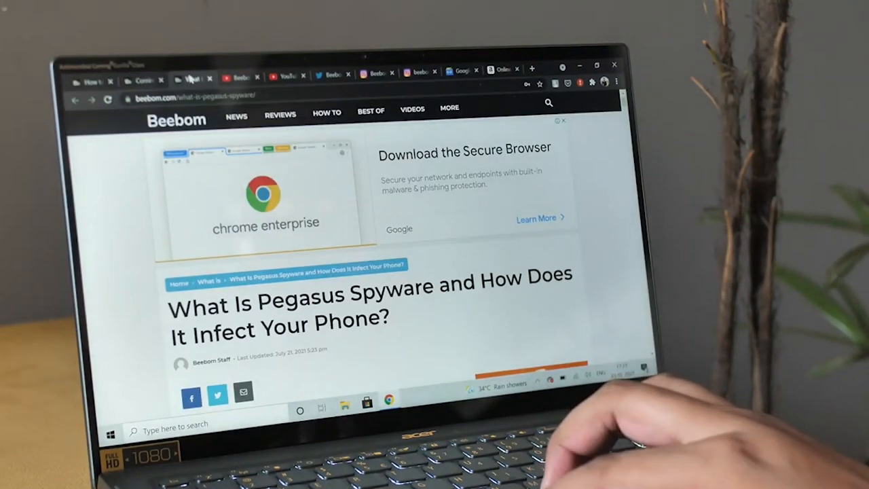